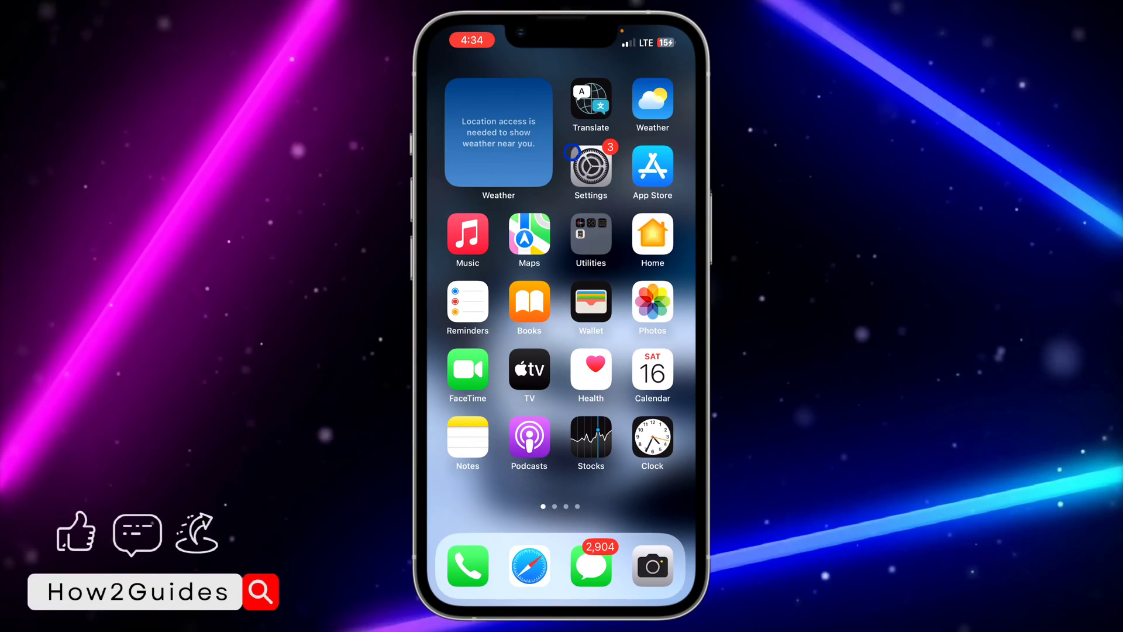
- In Face ID & Passcode, switch off iPhone Unlock under Use Face ID For
{"action": "left_click", "coordinate": [590, 165]}
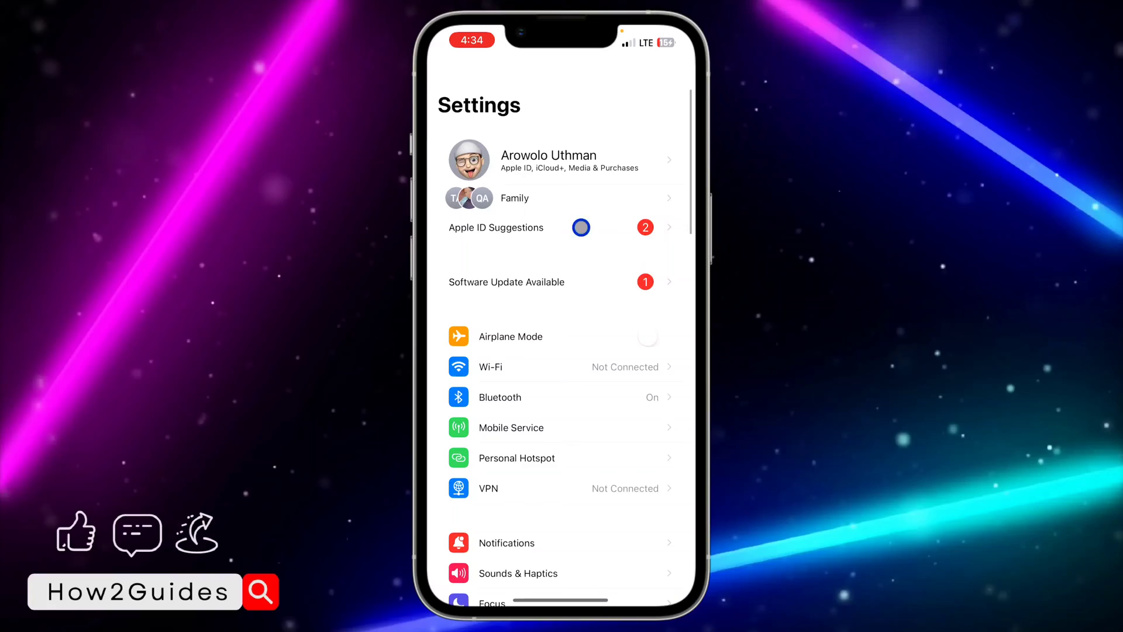
{"action": "scroll", "scroll_direction": "down", "scroll_amount": 3}
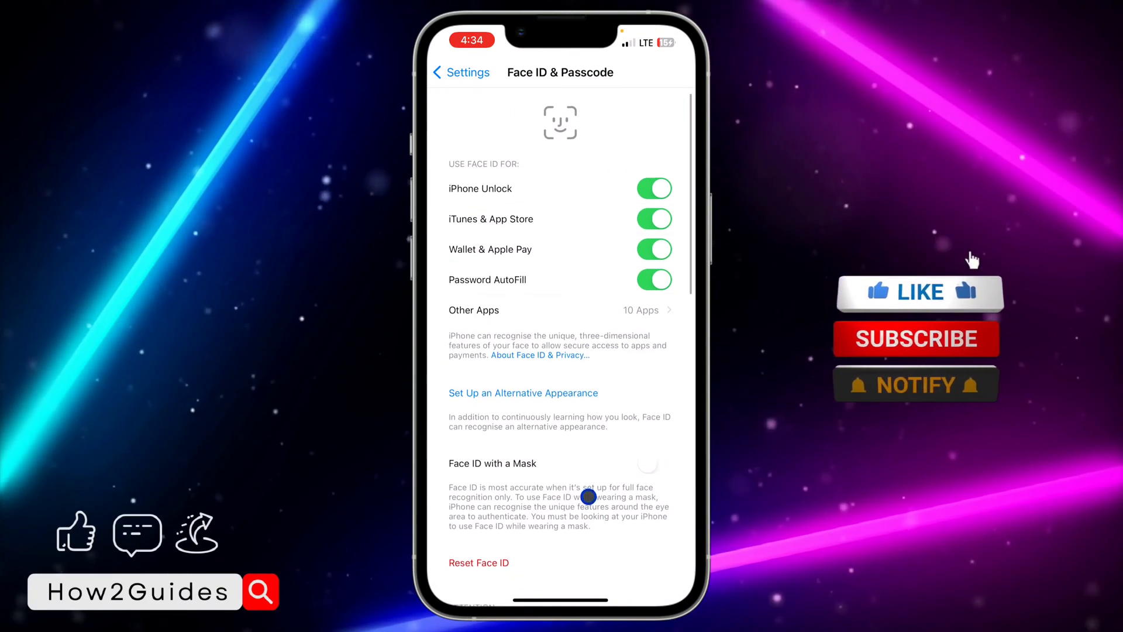
{"action": "left_click", "coordinate": [919, 293]}
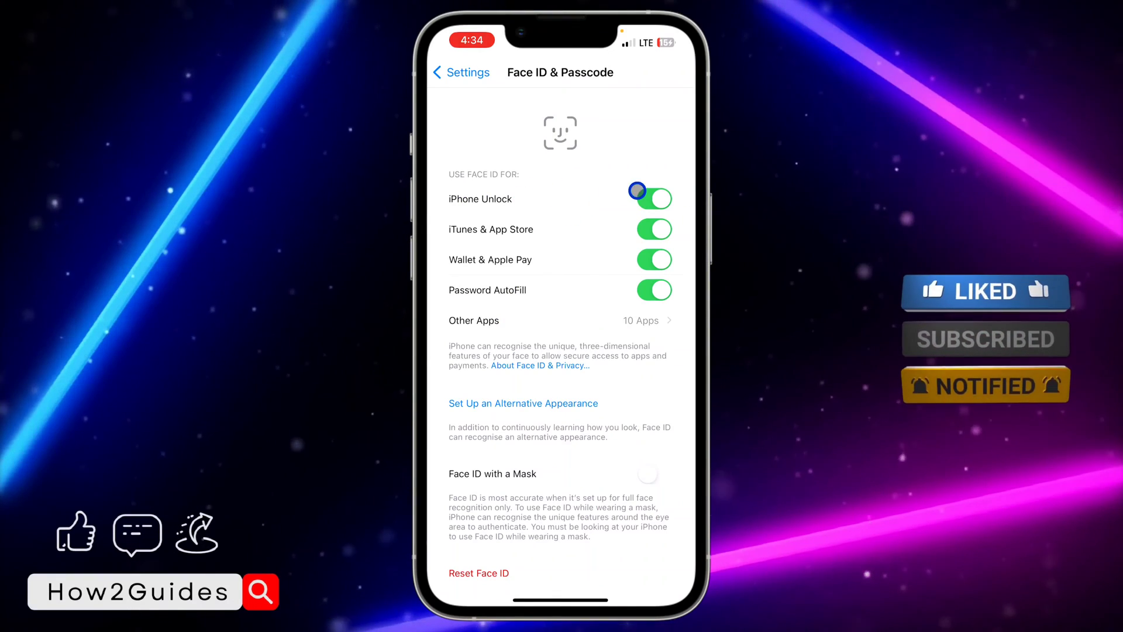
{"action": "left_click", "coordinate": [653, 198]}
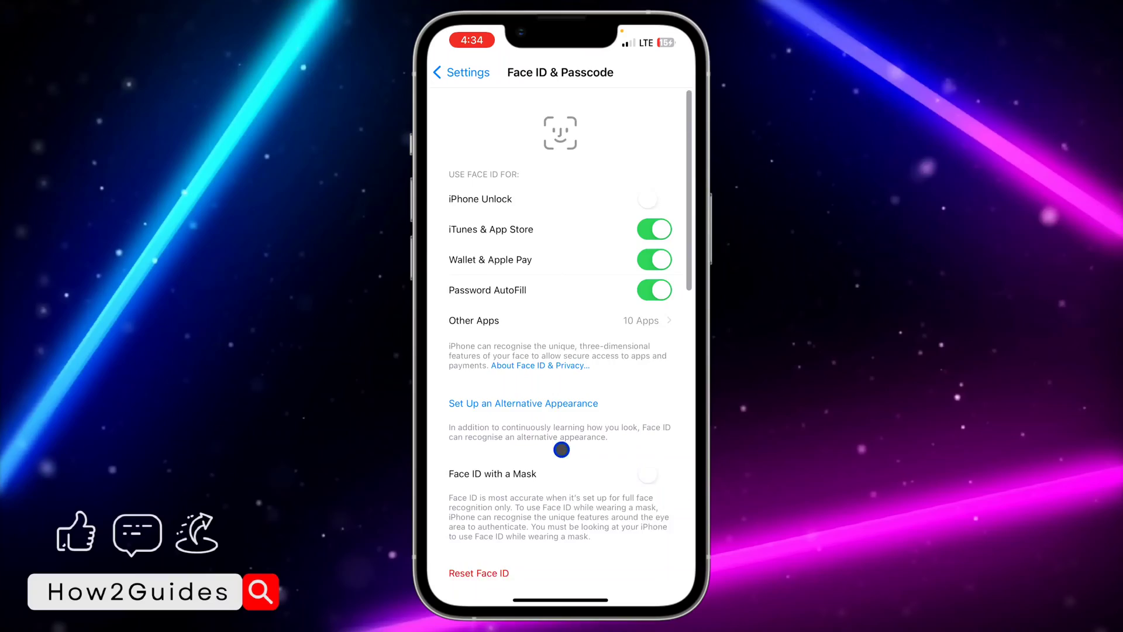
- Use Turn Passcode Off to disable the device passcode, then leave for the Home Screen
{"action": "scroll", "scroll_direction": "down", "scroll_amount": 3}
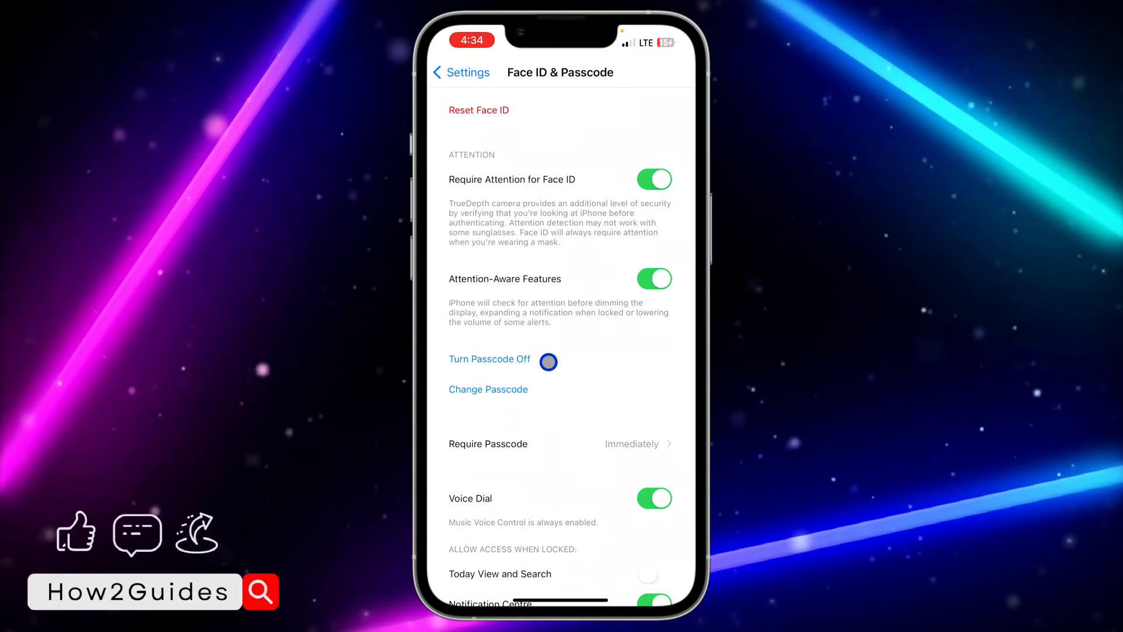
{"action": "left_click", "coordinate": [489, 359]}
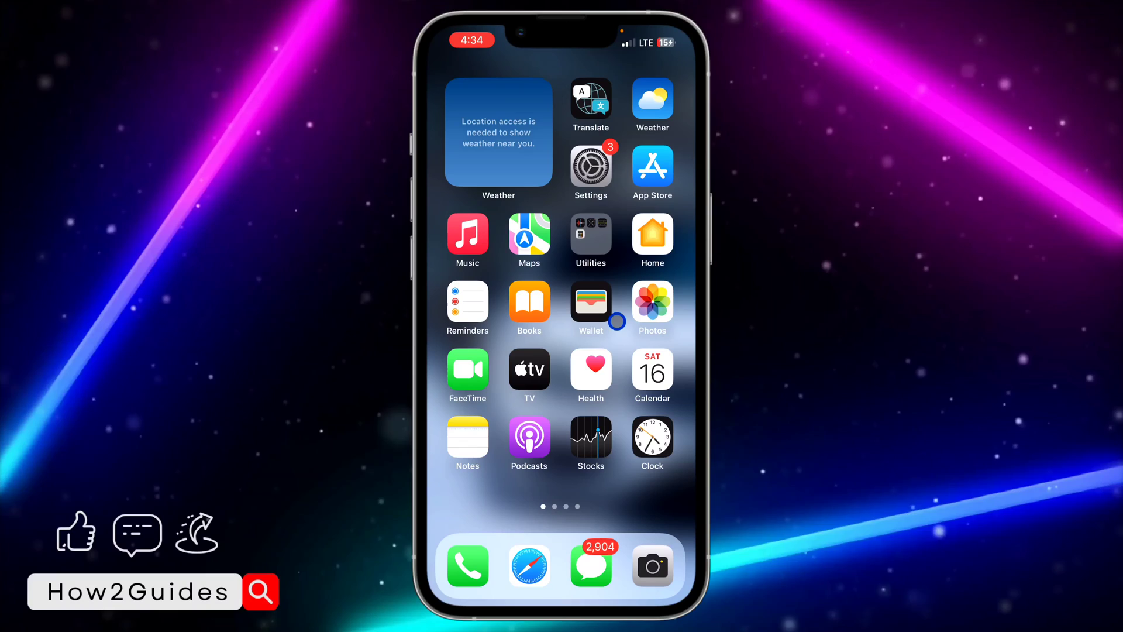
- Back in Settings, revisit Face ID & Passcode and confirm iPhone Unlock is still off
{"action": "left_click", "coordinate": [590, 163]}
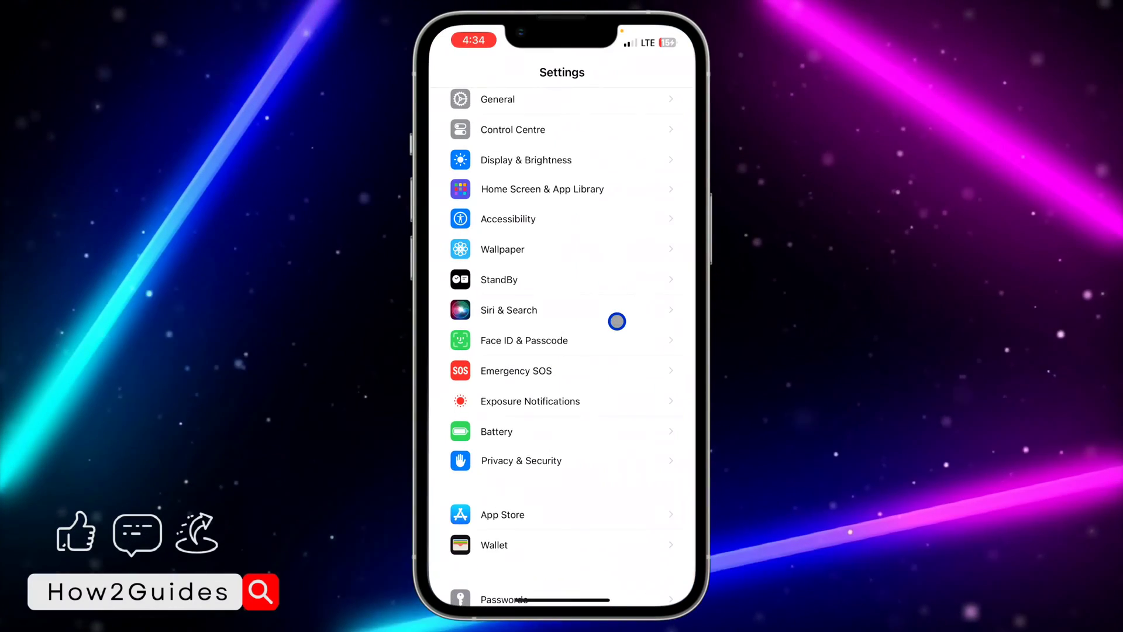
{"action": "left_click", "coordinate": [524, 340]}
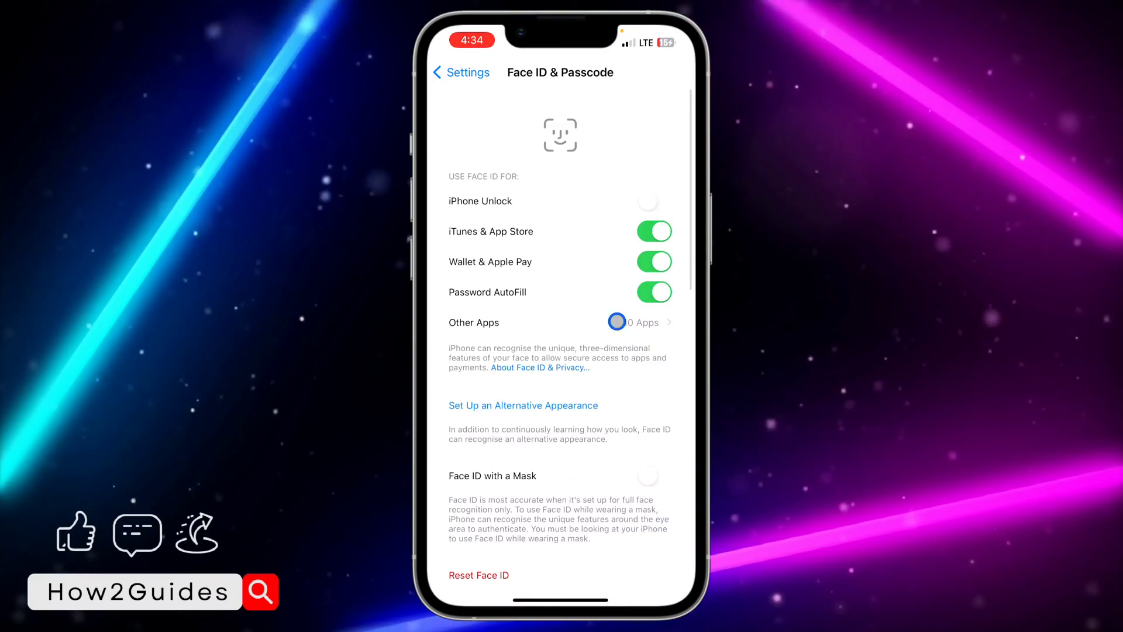
{"action": "scroll", "scroll_direction": "down", "scroll_amount": 3}
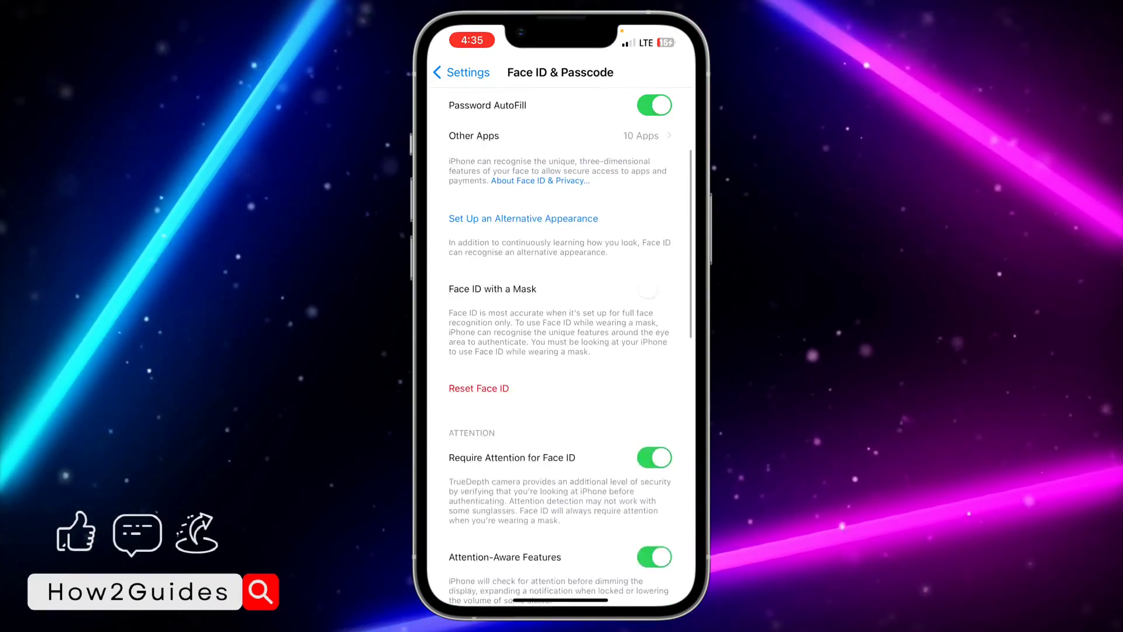